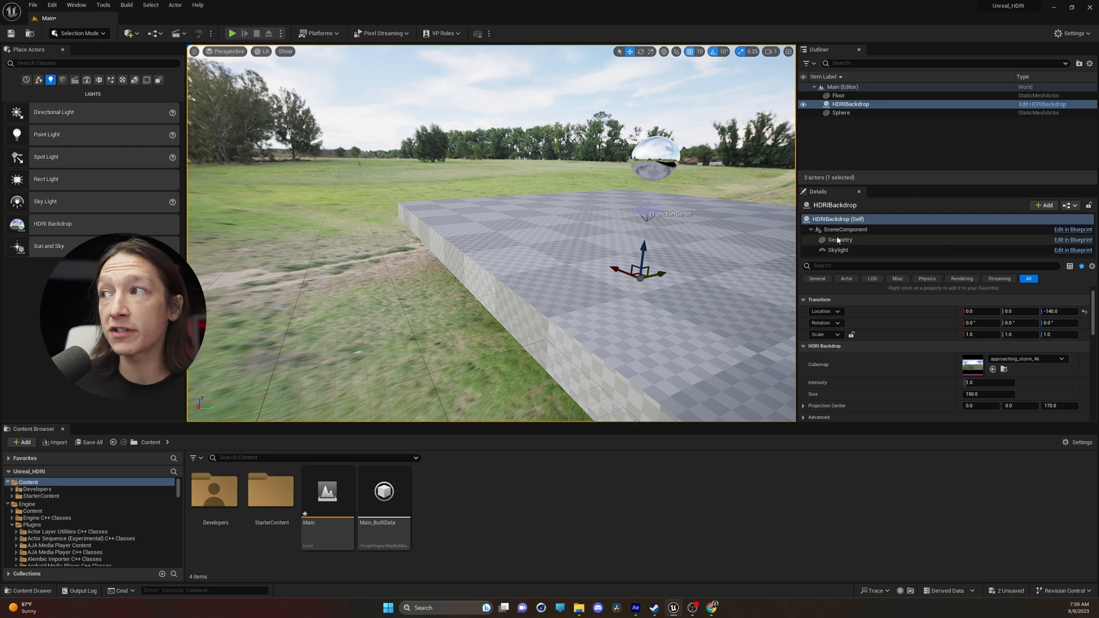
mouse_move(840, 240)
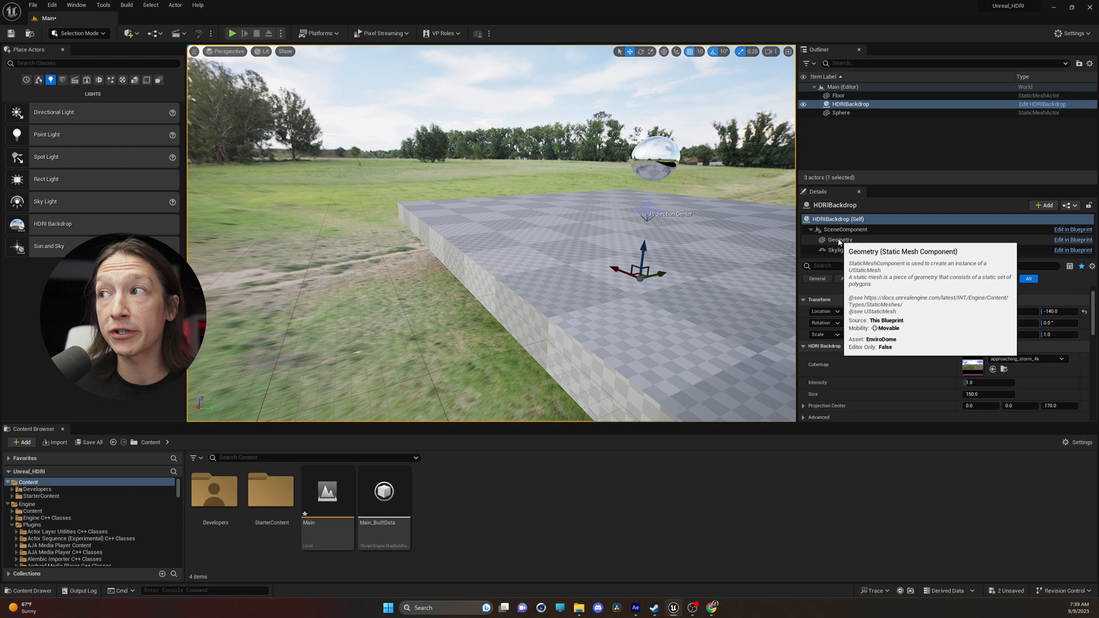
- Select the HDRIBackdrop's Geometry component to reveal its EnviroDome Static Mesh properties
left_click(839, 239)
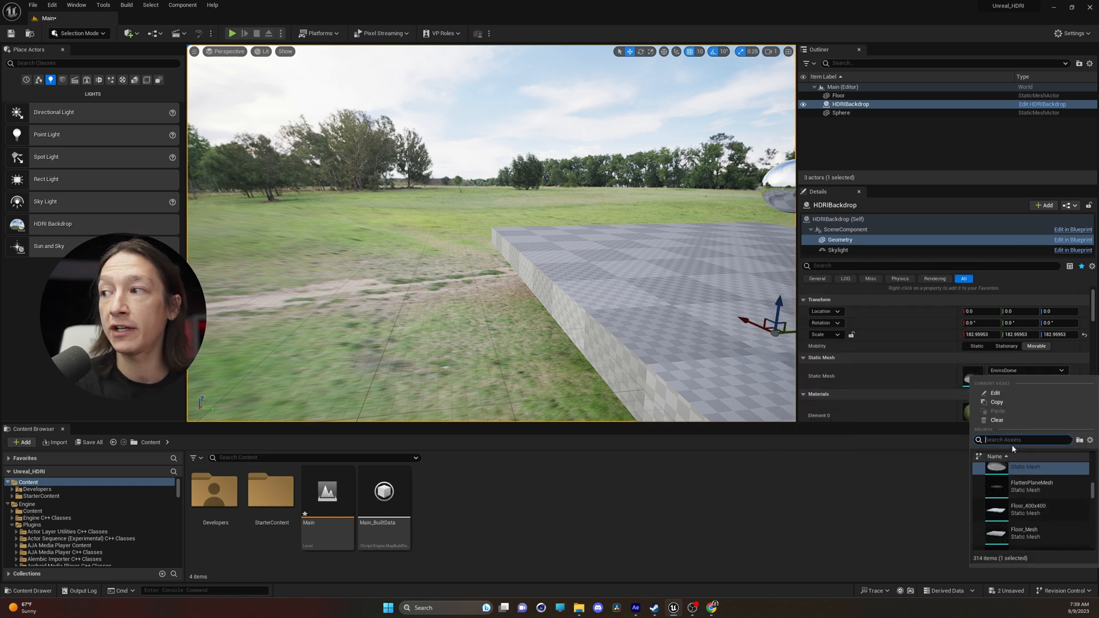
- Swap the backdrop geometry's static mesh from EnviroDome to Sphere by searching 'sphere'
type("sphere")
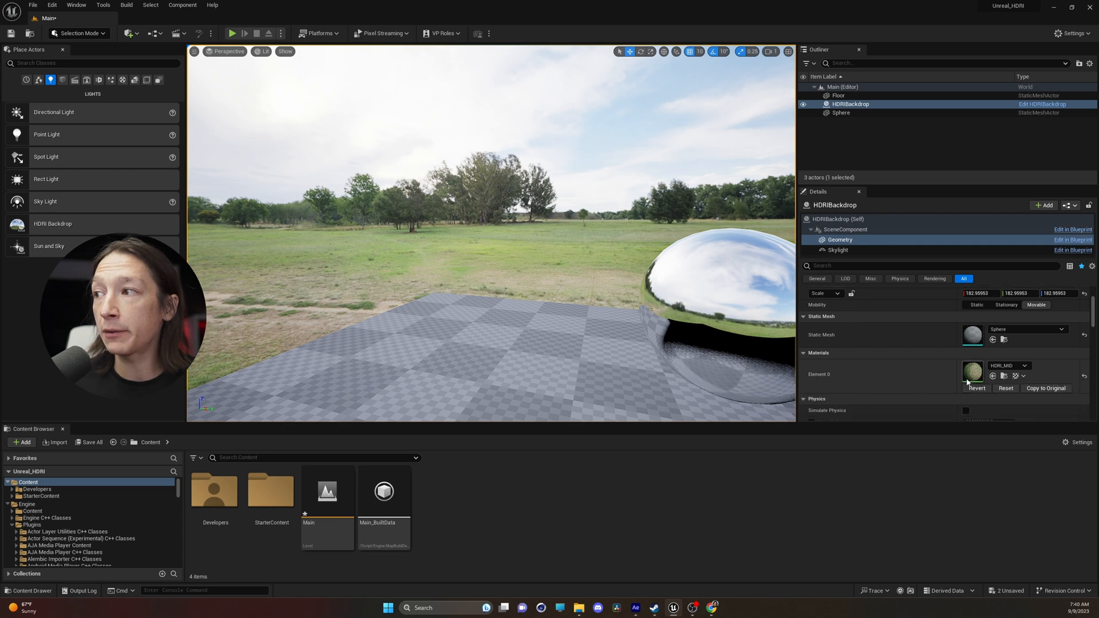
- Bring up the HDRI_MID material instance from the Element 0 material slot in its own editor
double_click(972, 372)
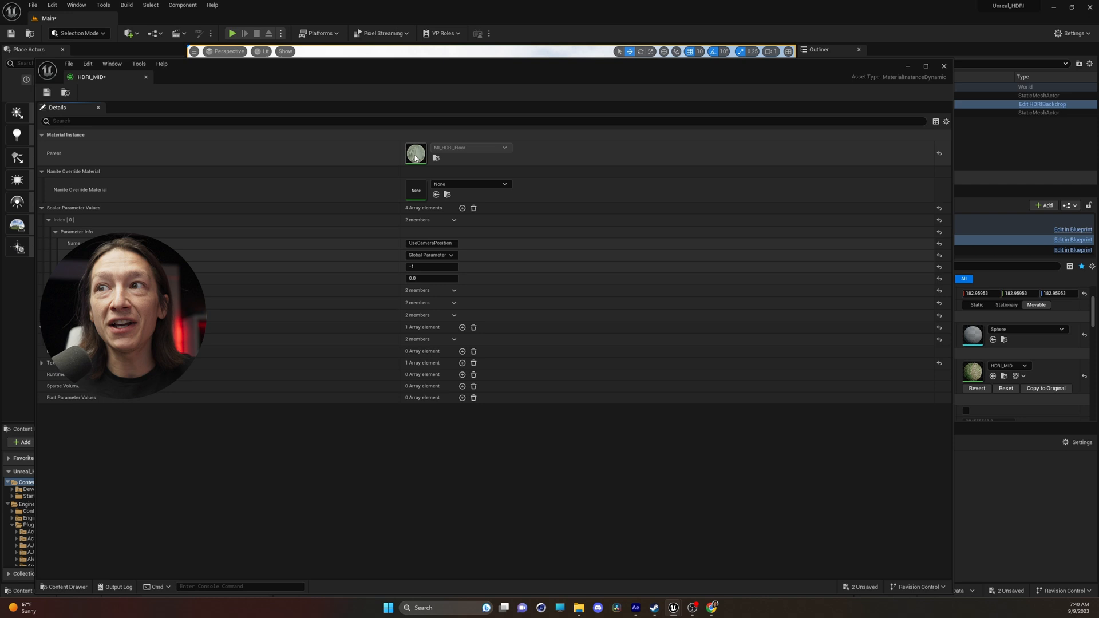
mouse_move(415, 154)
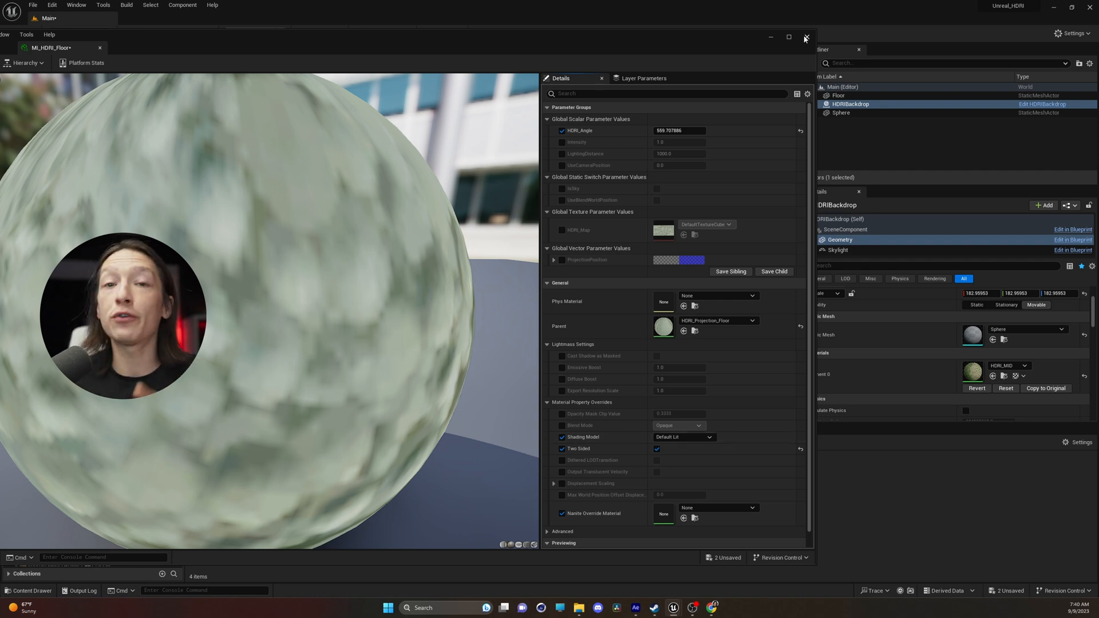
- Close the MI_HDRI_Floor material editor after enabling Two Sided, returning to the level
left_click(805, 38)
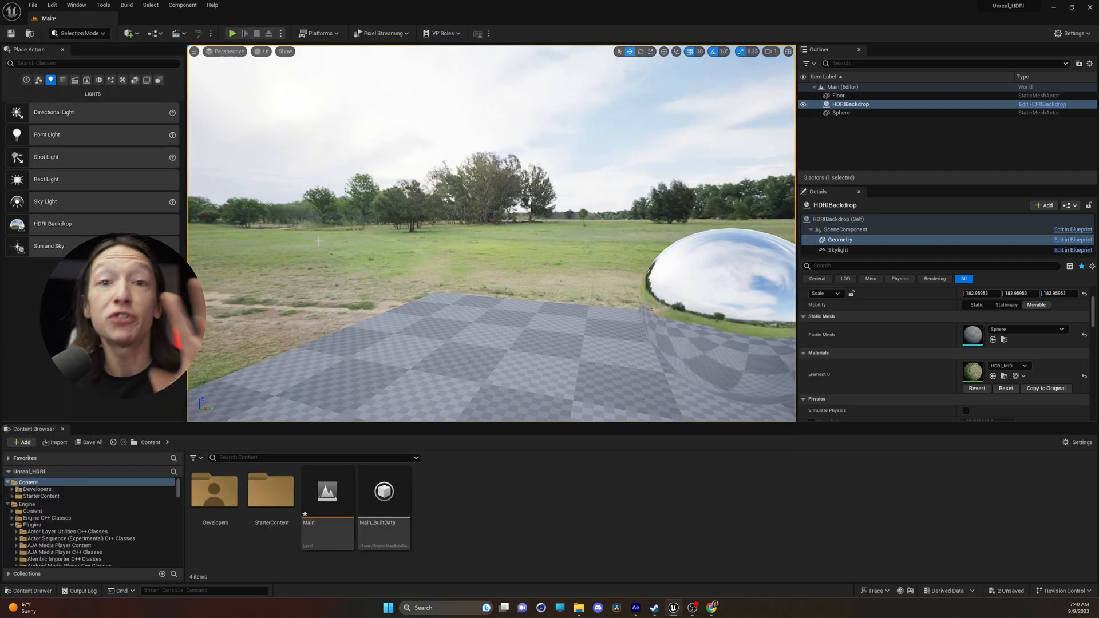